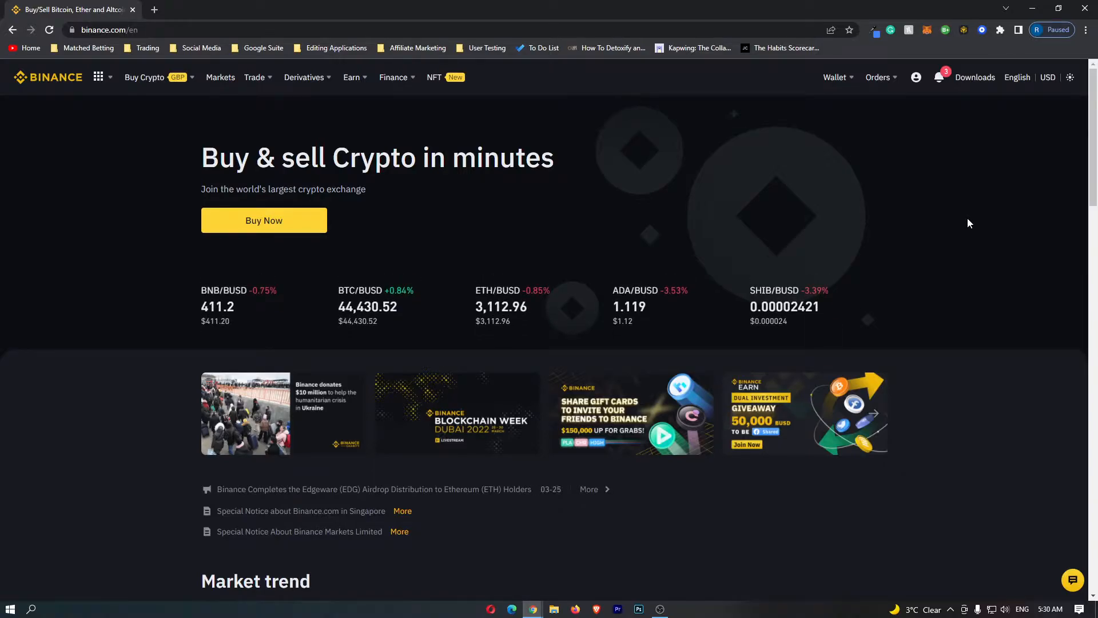
mouse_move(441, 186)
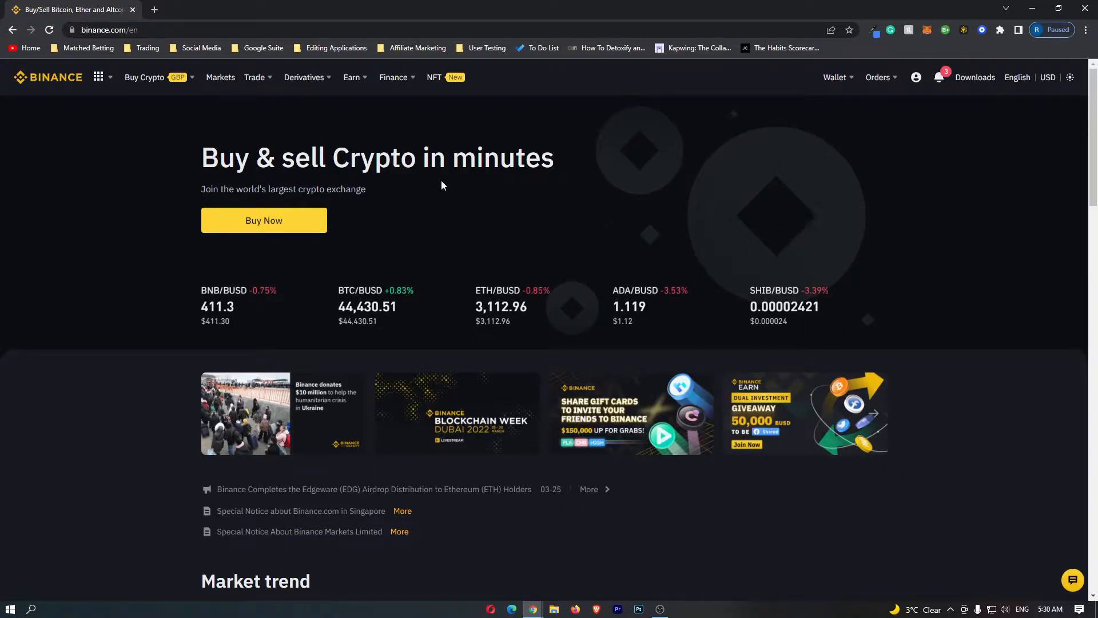
Step: Expand the Trade menu in the top navigation bar to reveal Convert
click(254, 77)
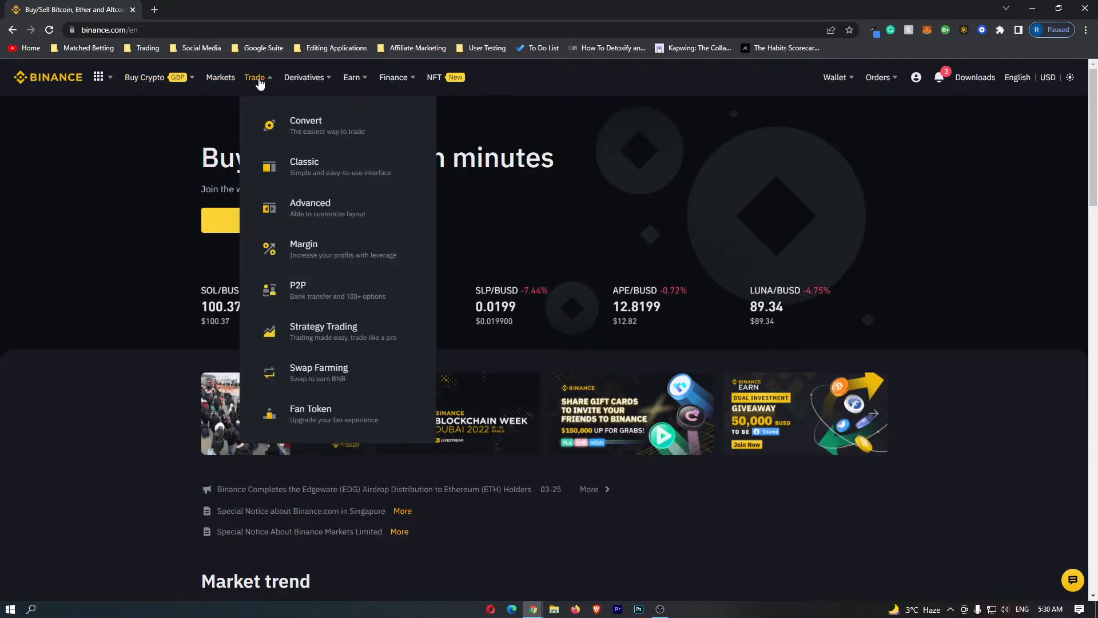
mouse_move(305, 125)
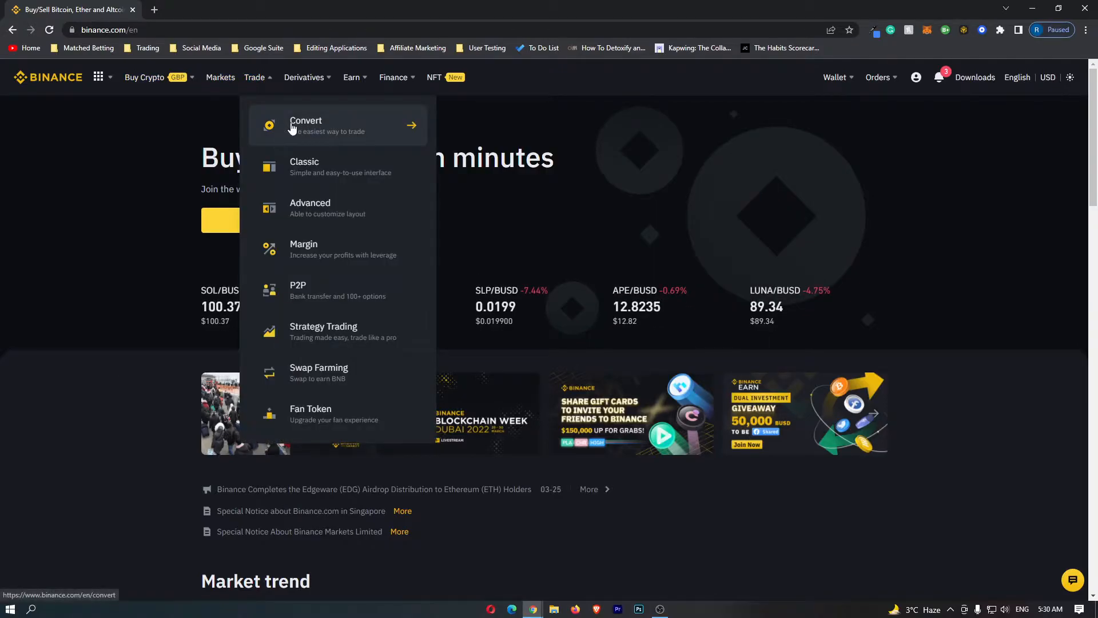
mouse_move(309, 127)
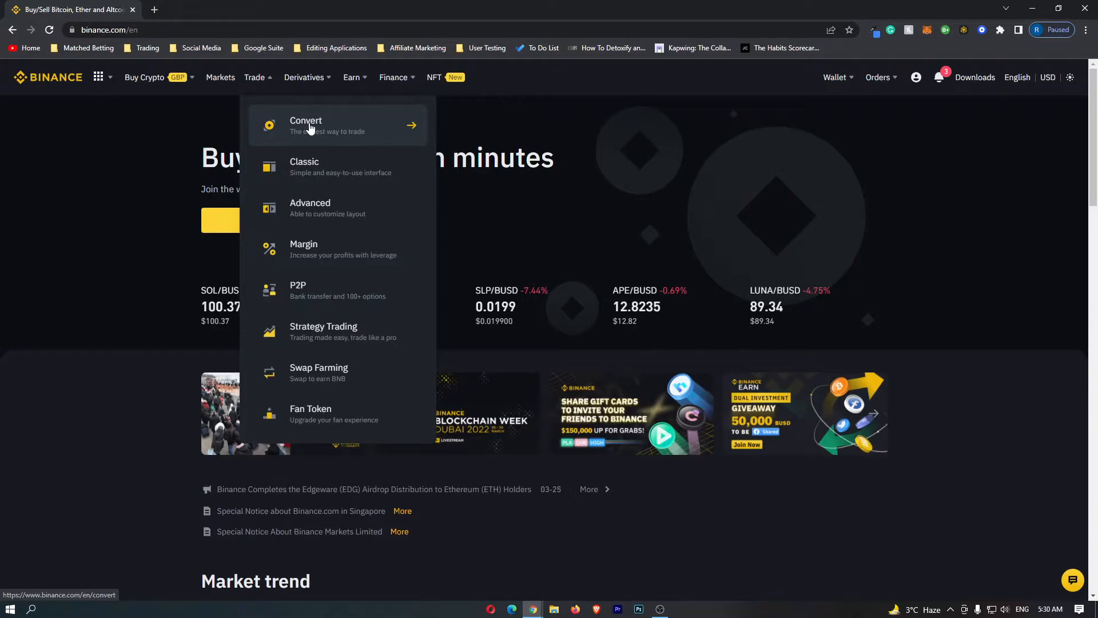
Step: Go to the Convert & OTC Portal with its USDT-to-BTC market form
click(306, 126)
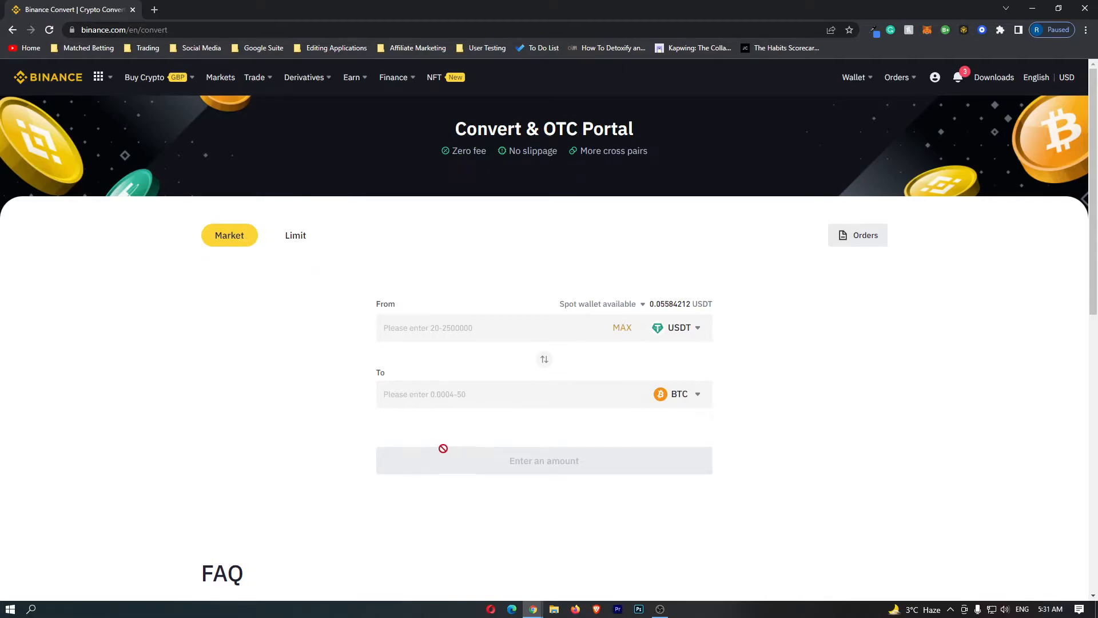
mouse_move(728, 453)
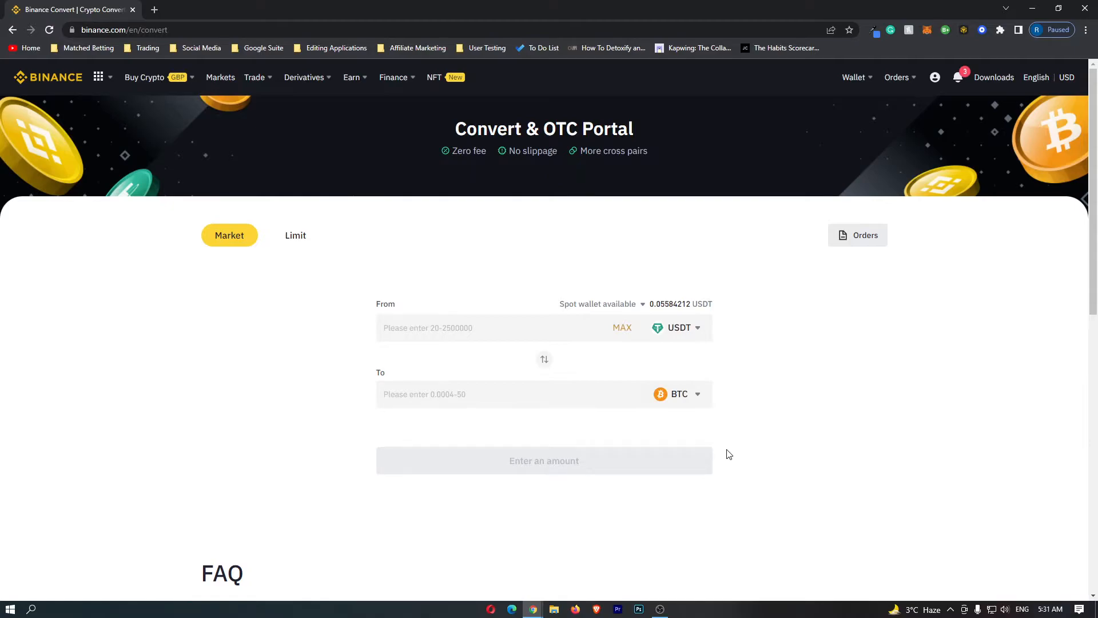
mouse_move(402, 318)
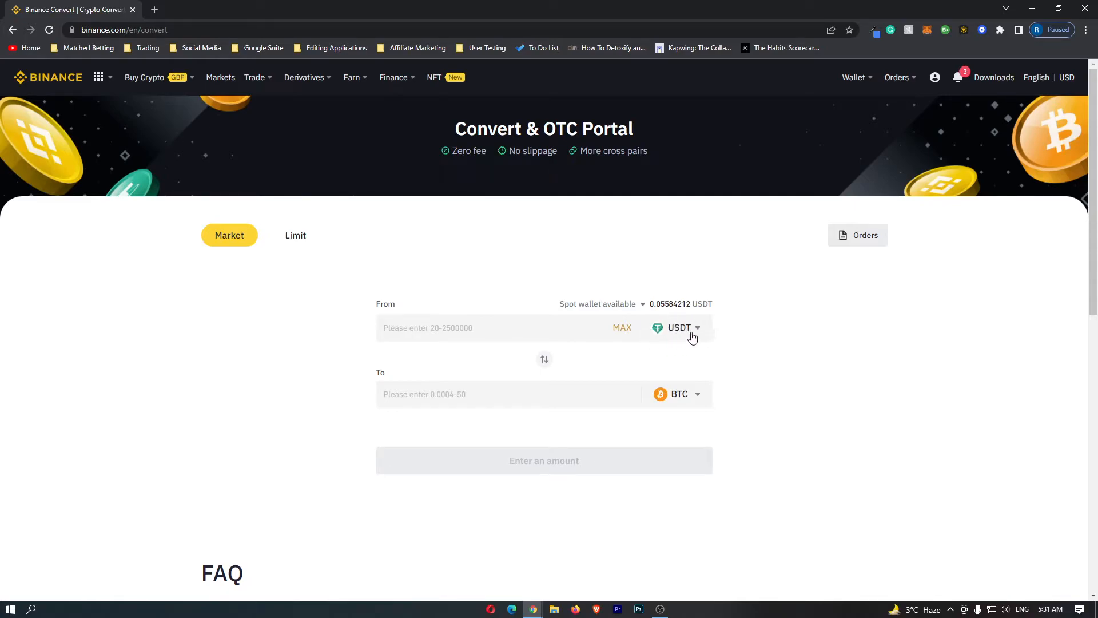
mouse_move(672, 338)
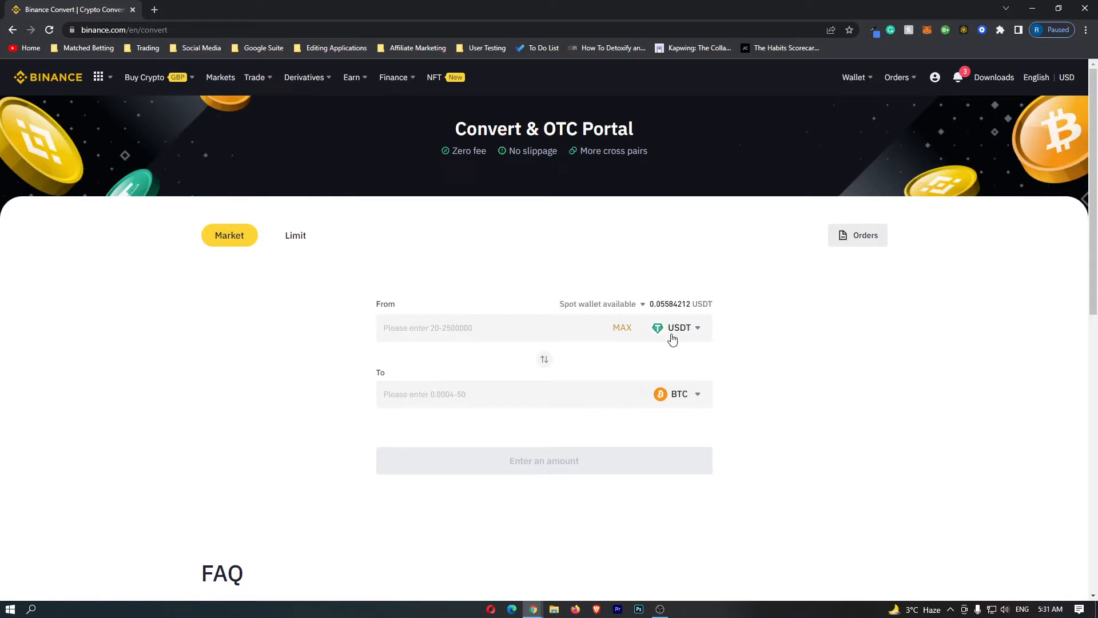
mouse_move(702, 342)
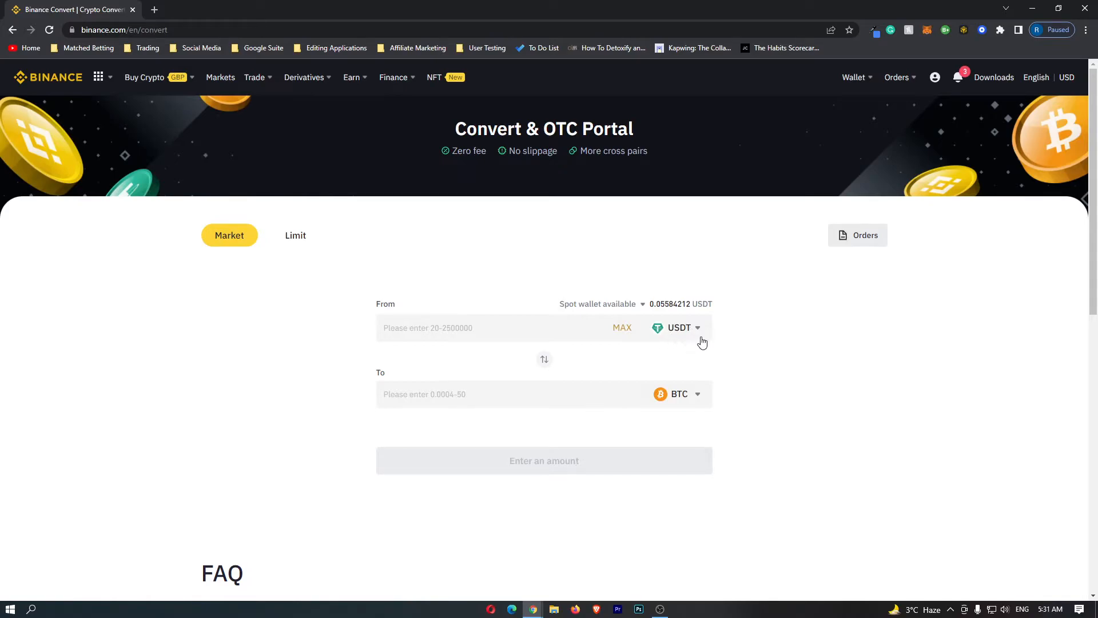
click(678, 327)
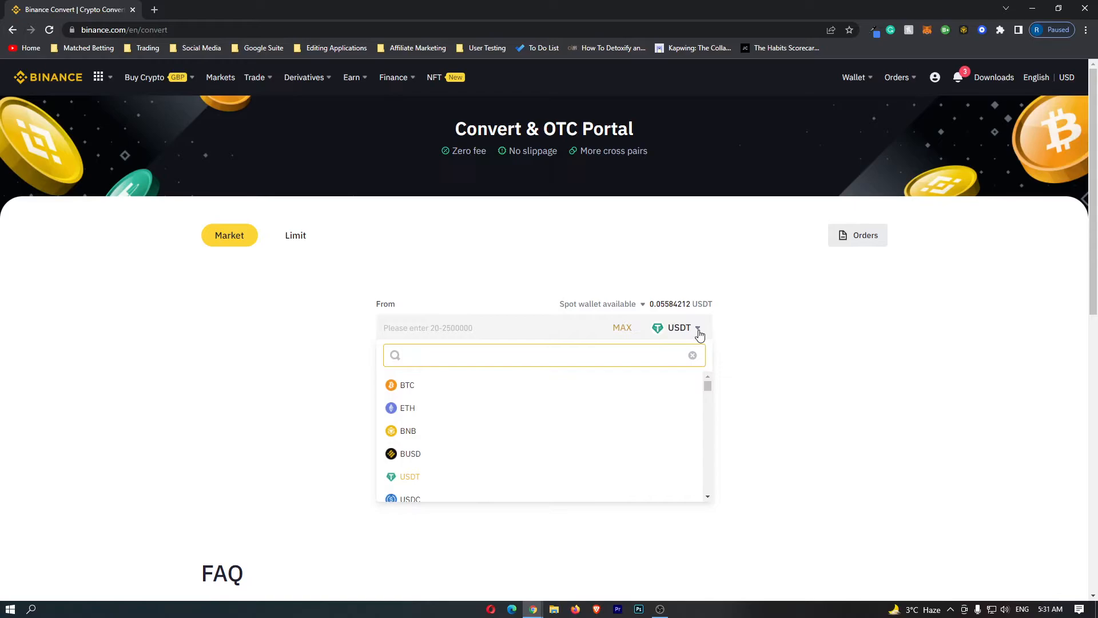
text(usdt)
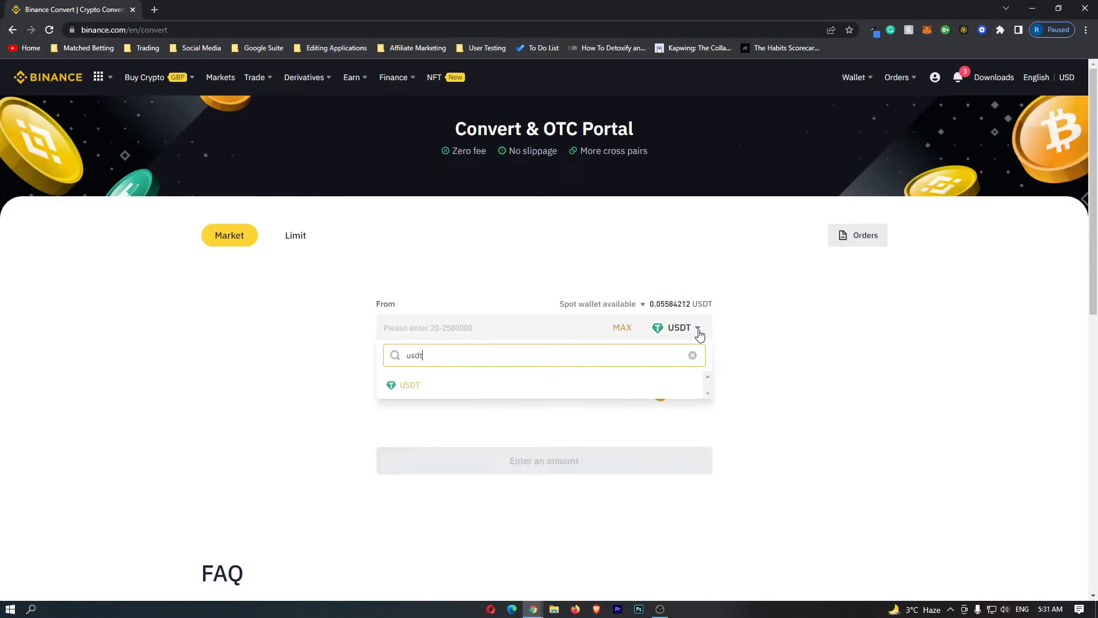
click(409, 384)
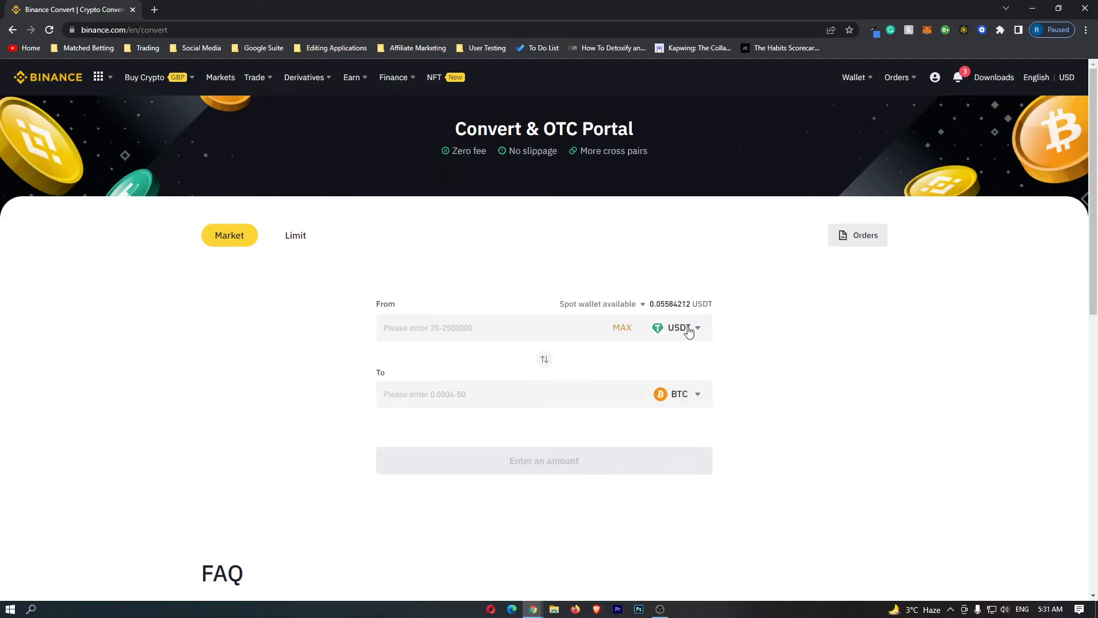
mouse_move(679, 397)
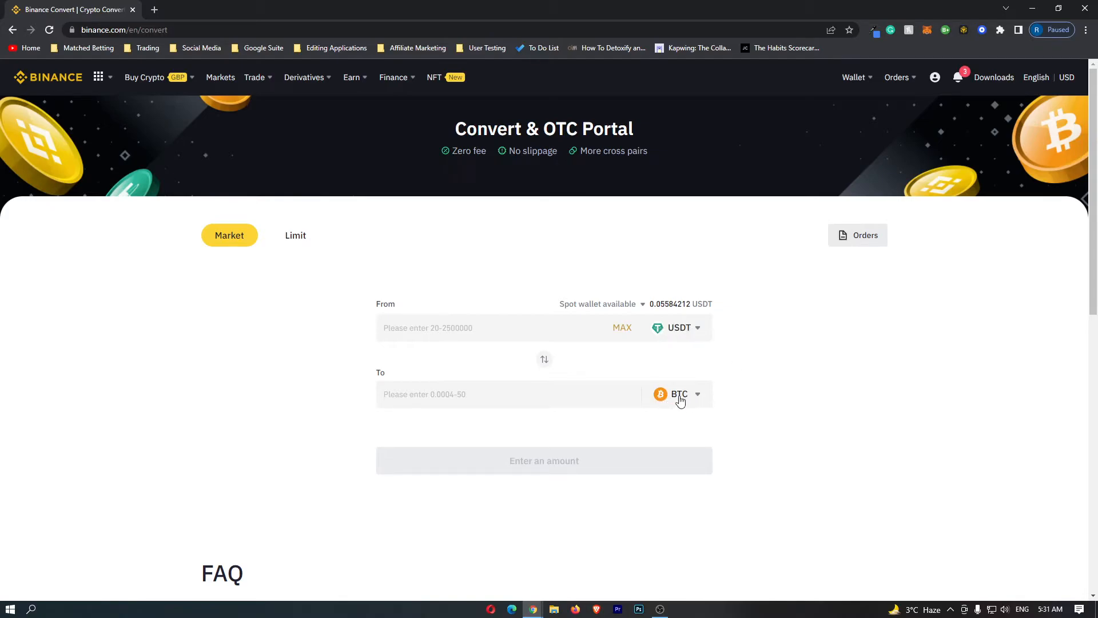
Step: Search the receive-coin list for 'ava' and pick AVAX as the target
click(677, 393)
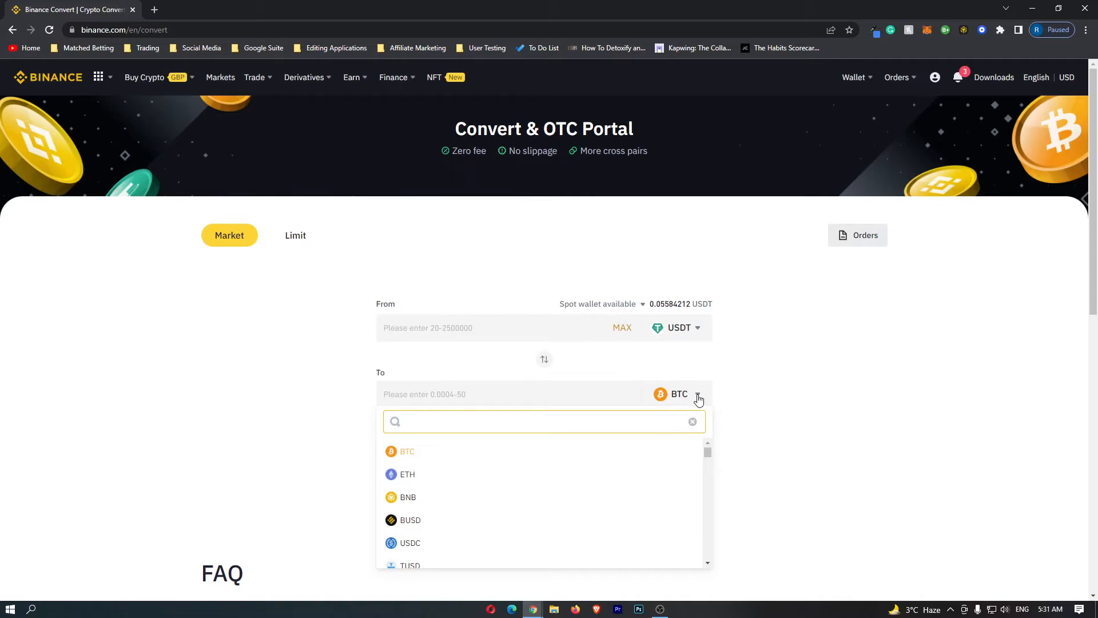
click(543, 421)
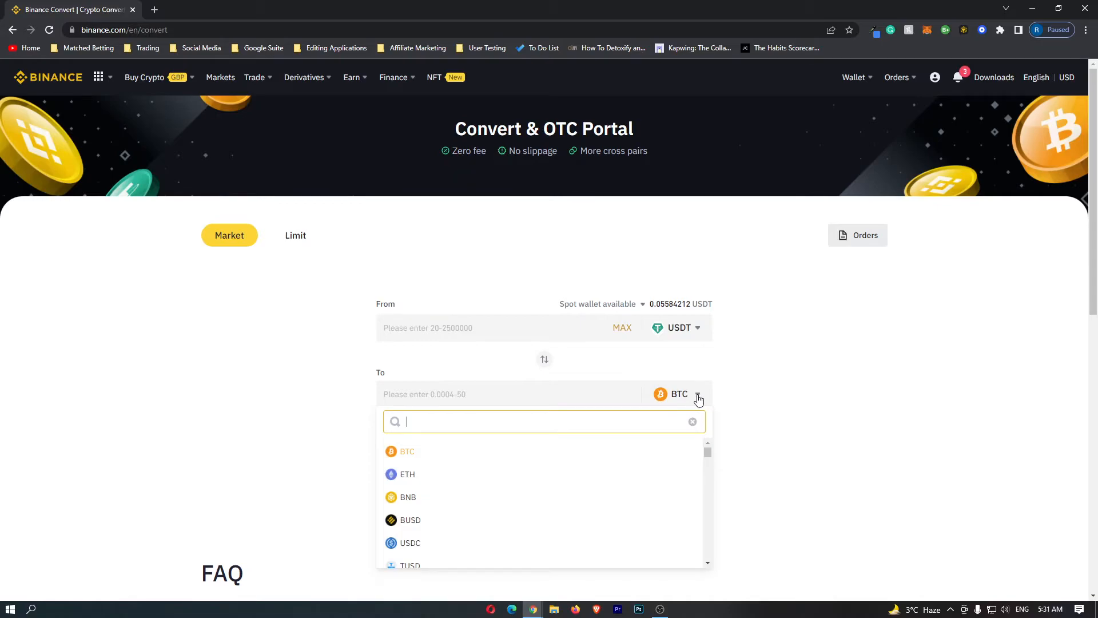
text(ava)
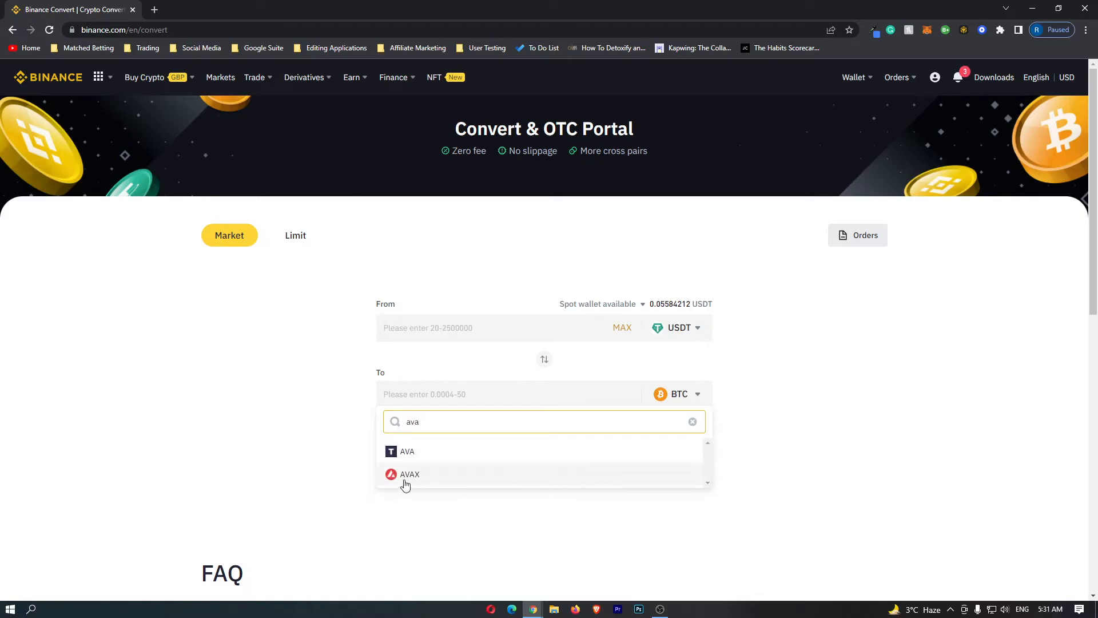
click(410, 474)
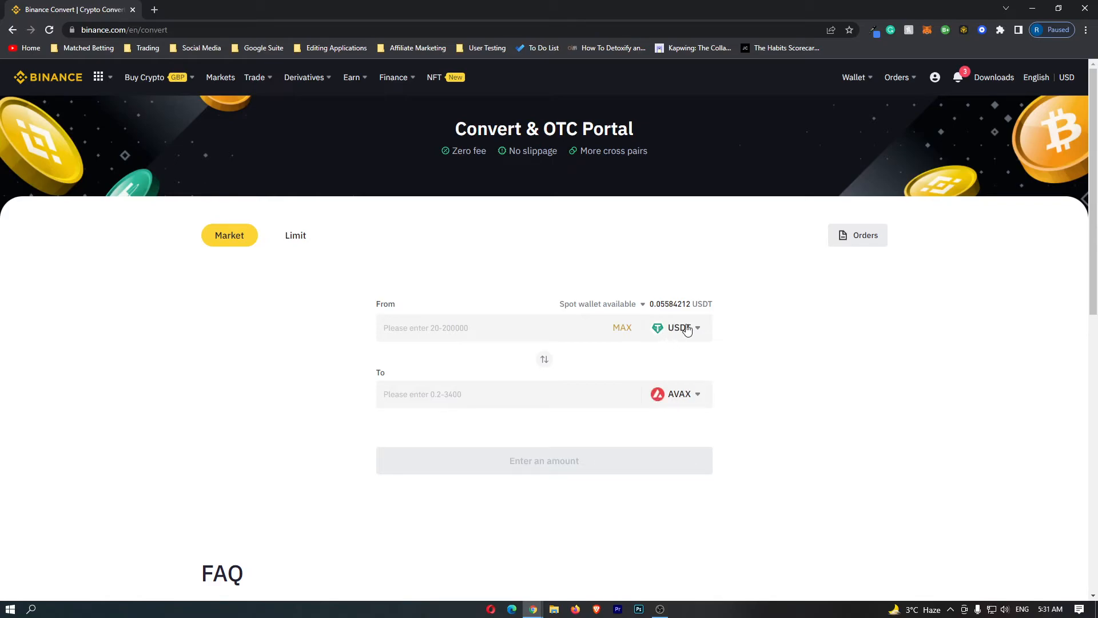
mouse_move(700, 408)
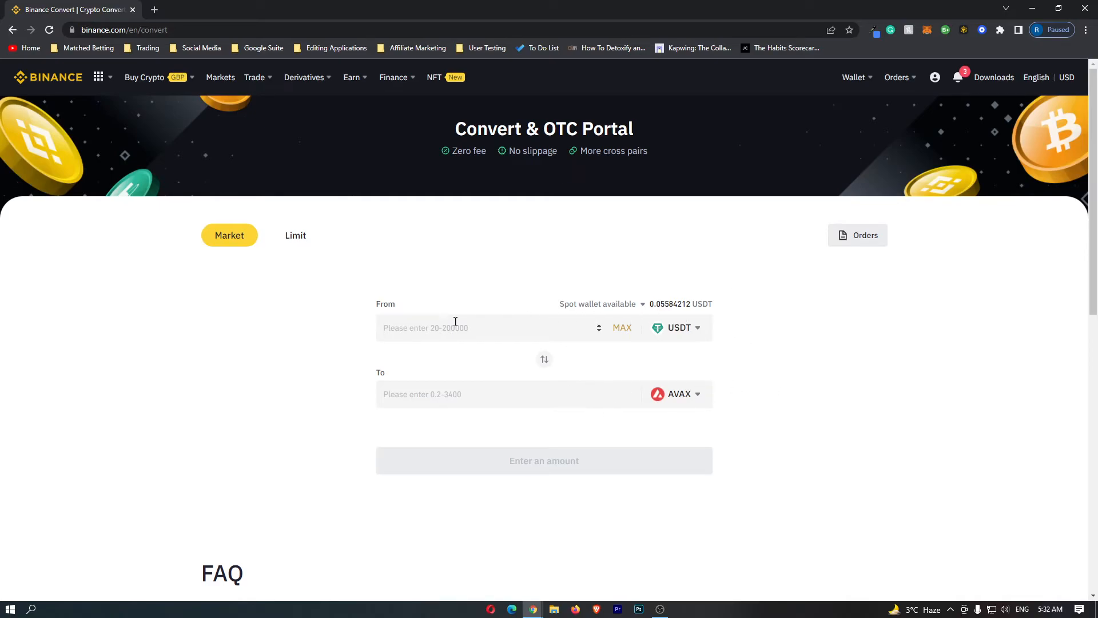
Step: Enter 100 as the USDT amount to convert
text(1)
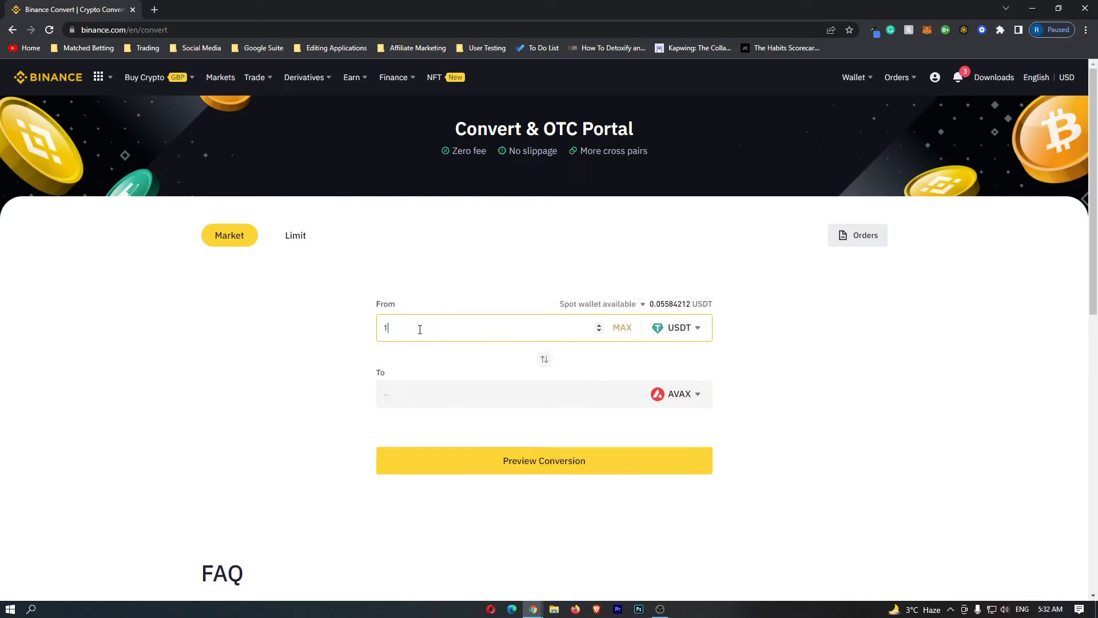
text(00)
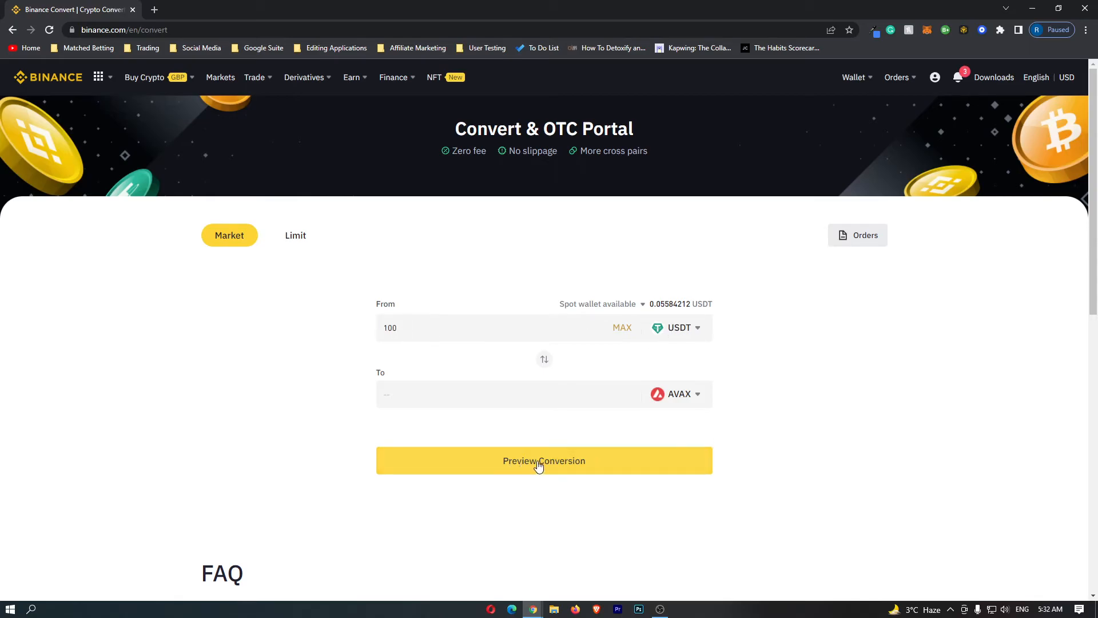
Step: Preview the conversion, highlight the AVAX receive amount, and refresh the quote
click(543, 459)
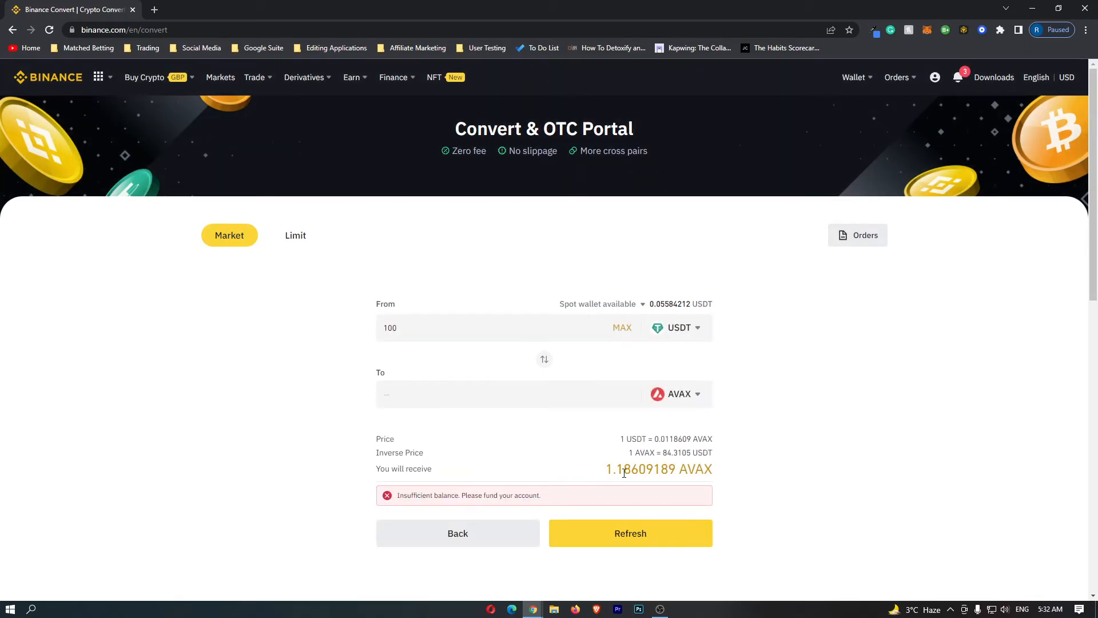
mouse_move(472, 438)
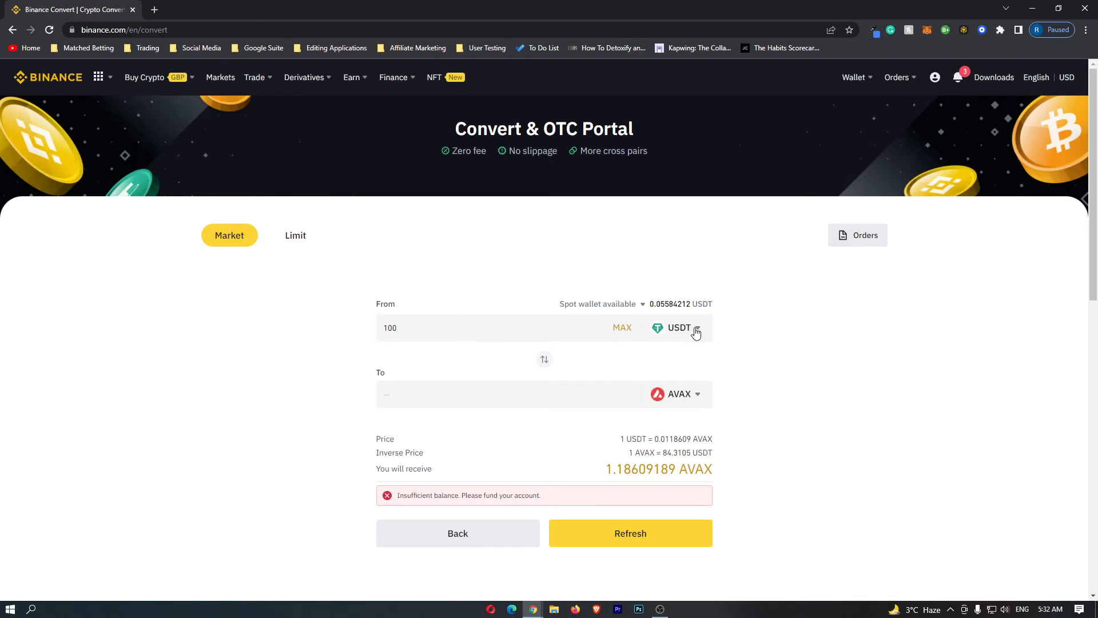
double_click(637, 469)
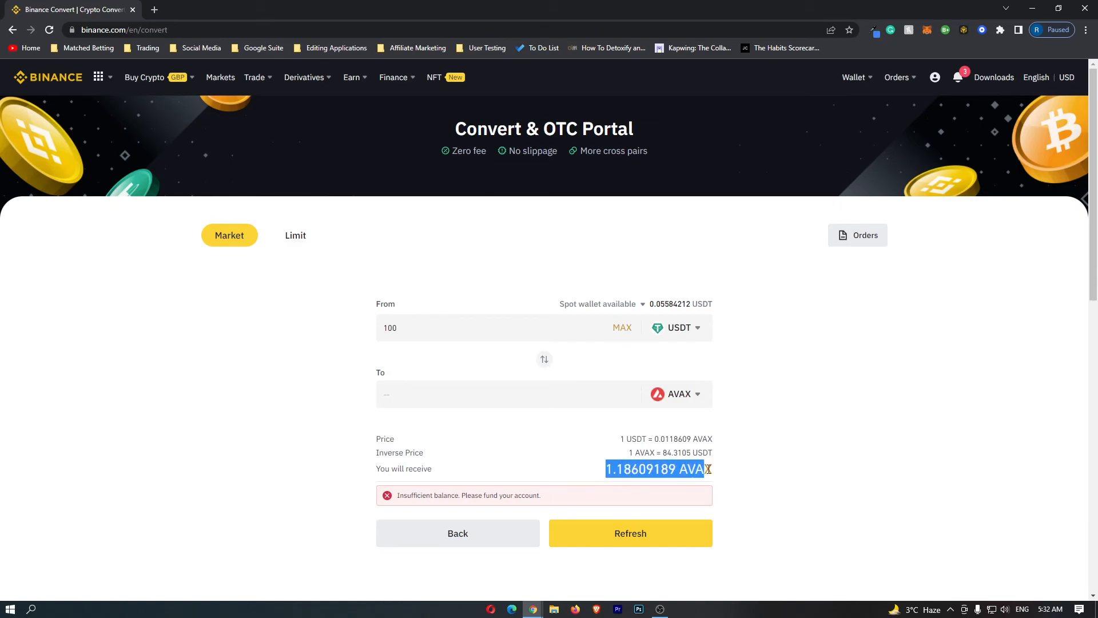
click(747, 475)
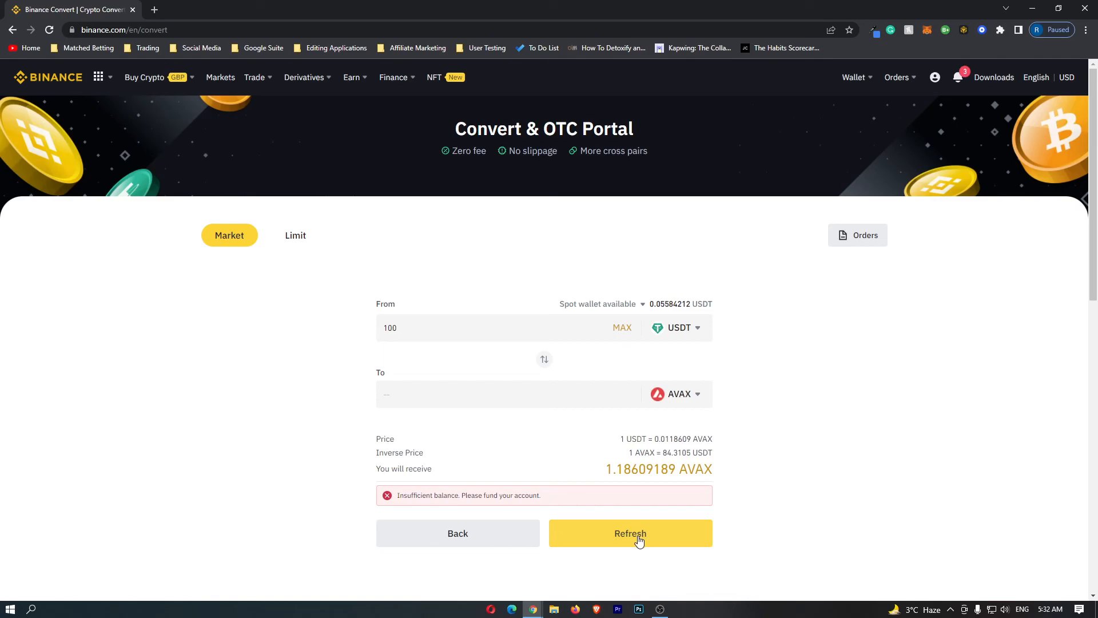
mouse_move(641, 540)
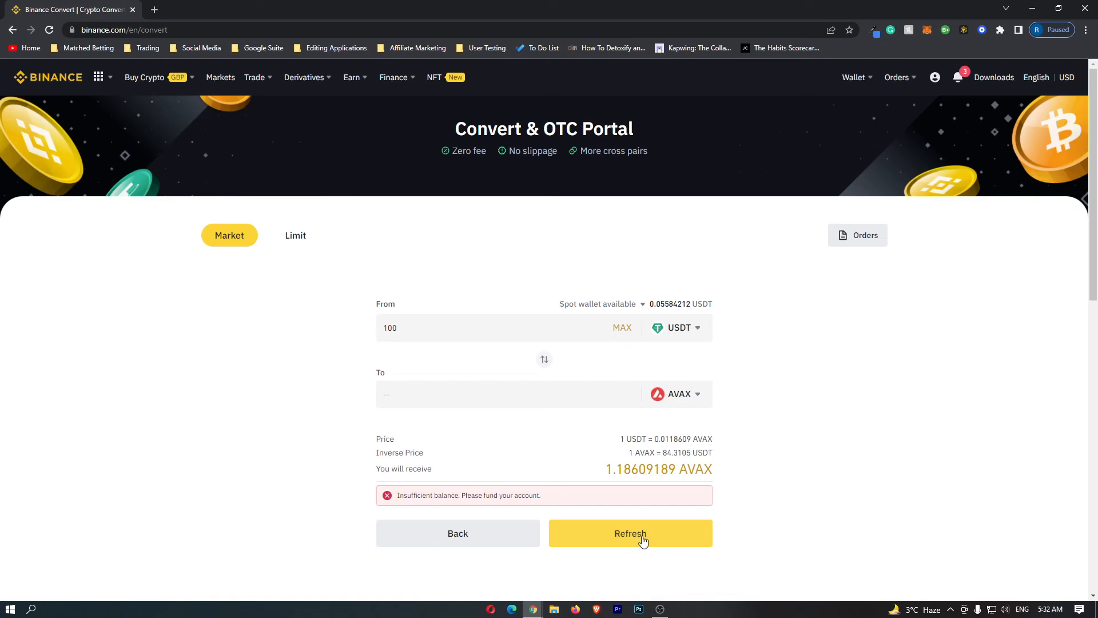